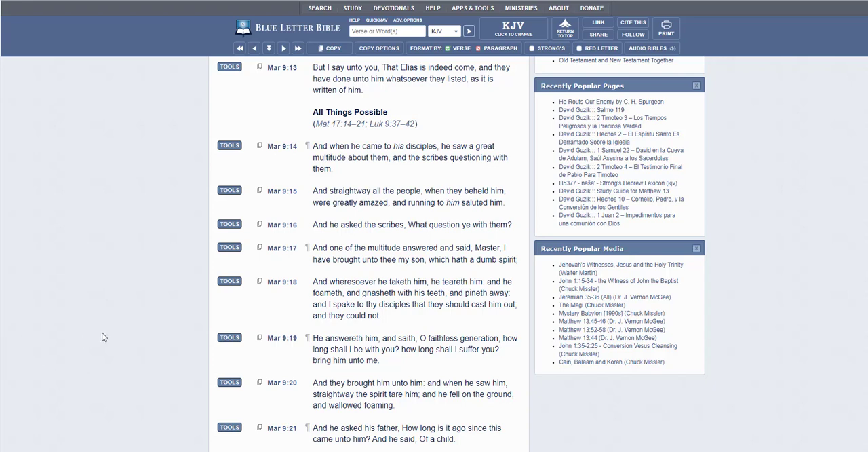
mouse_move(316, 212)
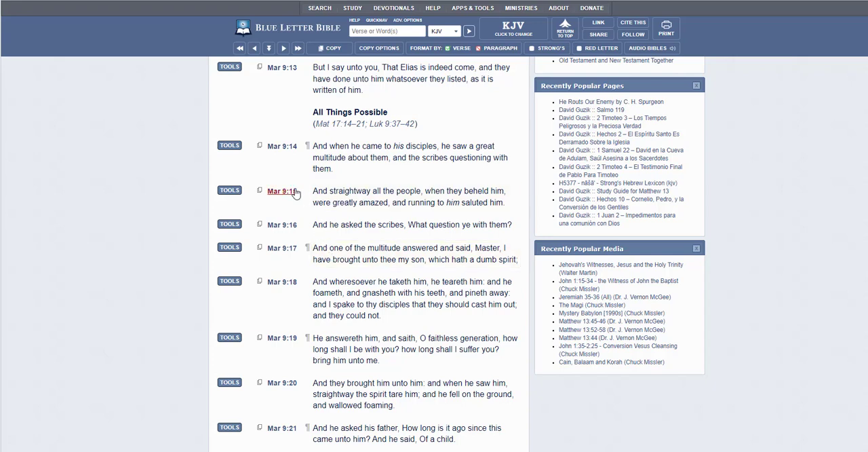
mouse_move(310, 212)
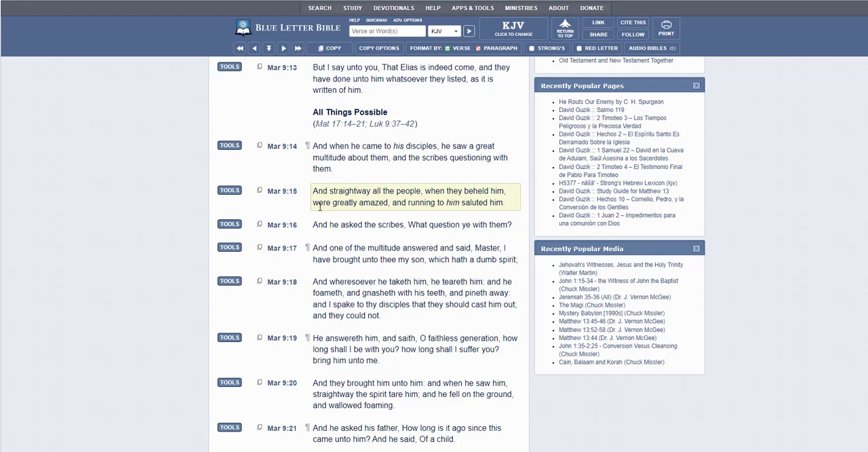
- Scroll the Mark 9 page down through verses 18–26 to bring verse 23 into view
left_click(412, 224)
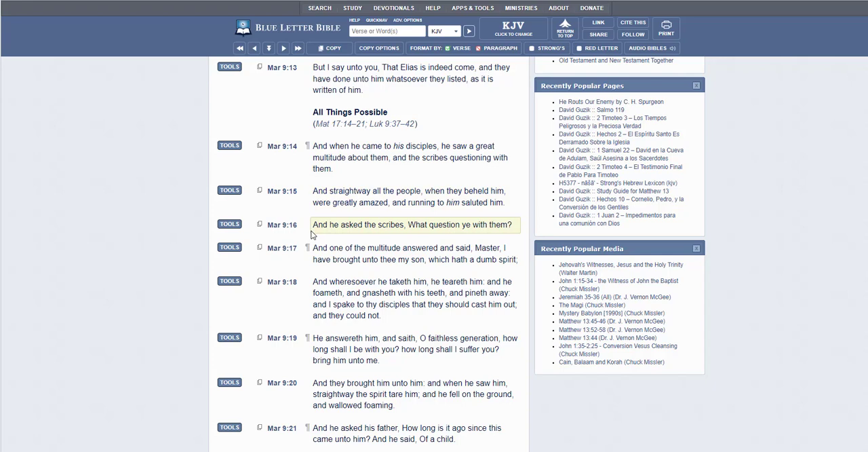
mouse_move(312, 253)
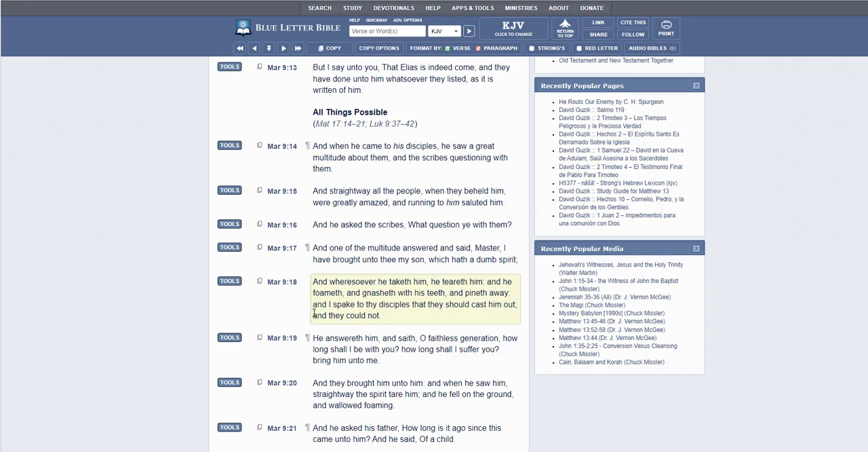
mouse_move(326, 326)
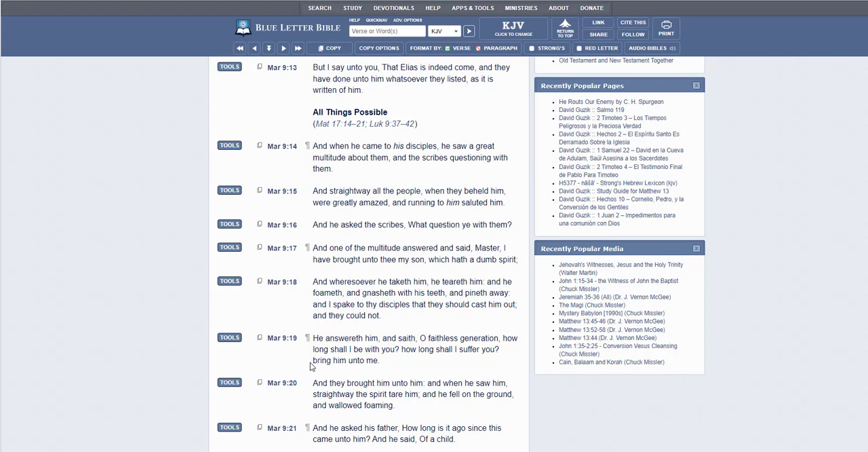
mouse_move(308, 396)
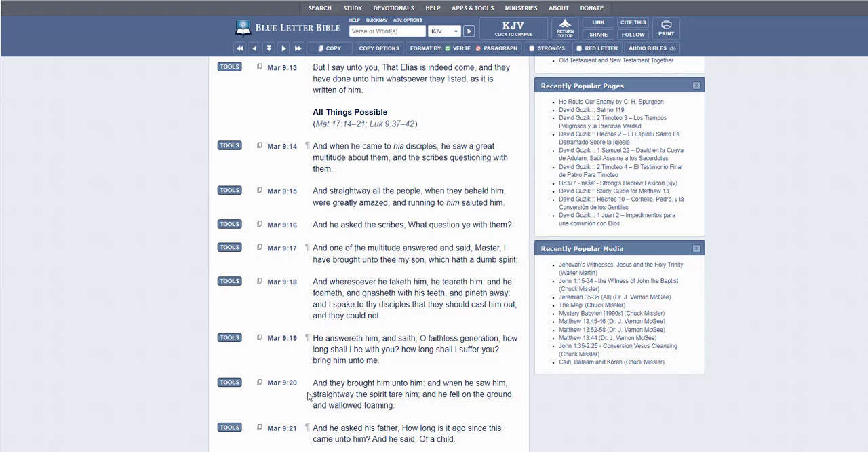
left_click(414, 393)
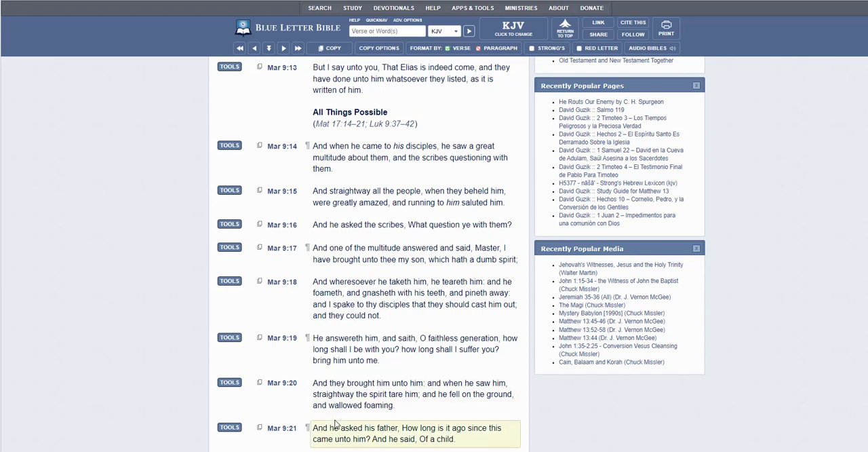
scroll("down", 3)
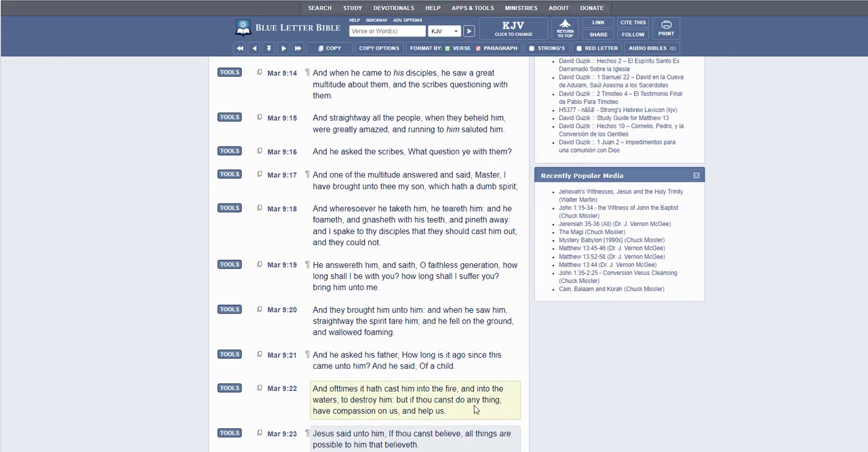
scroll("down", 3)
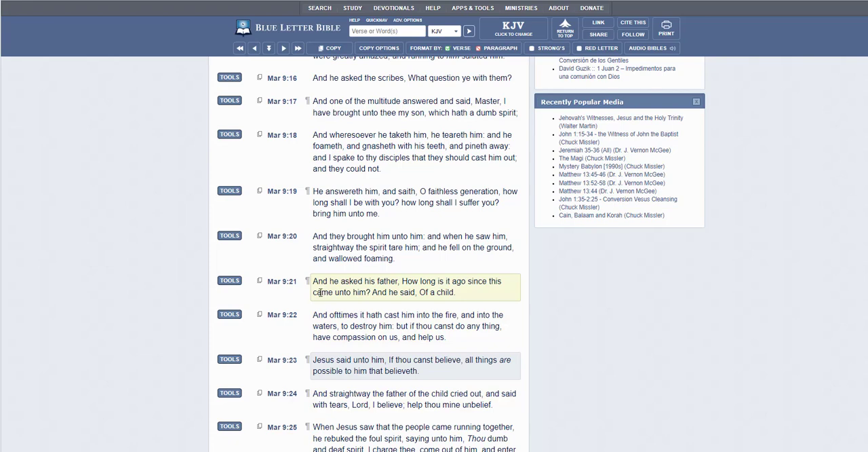
mouse_move(320, 304)
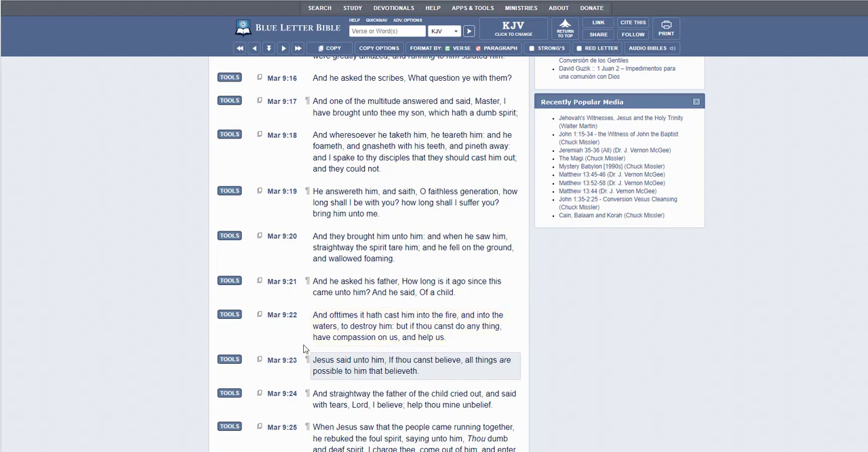
scroll("down", 3)
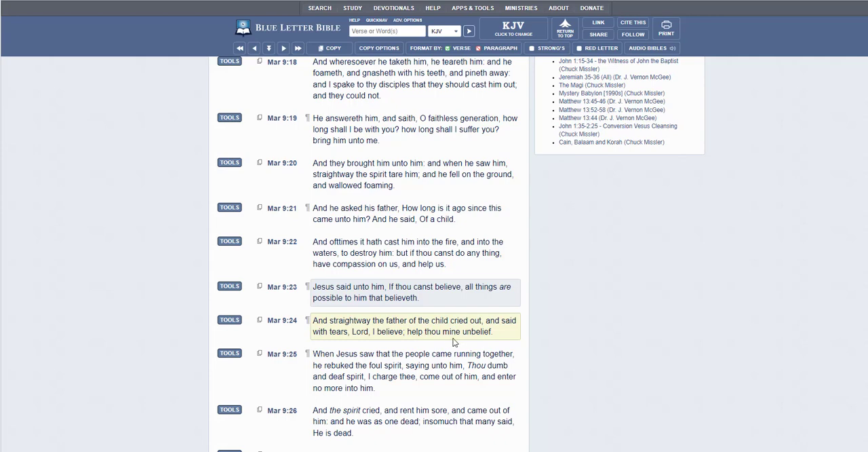
mouse_move(489, 343)
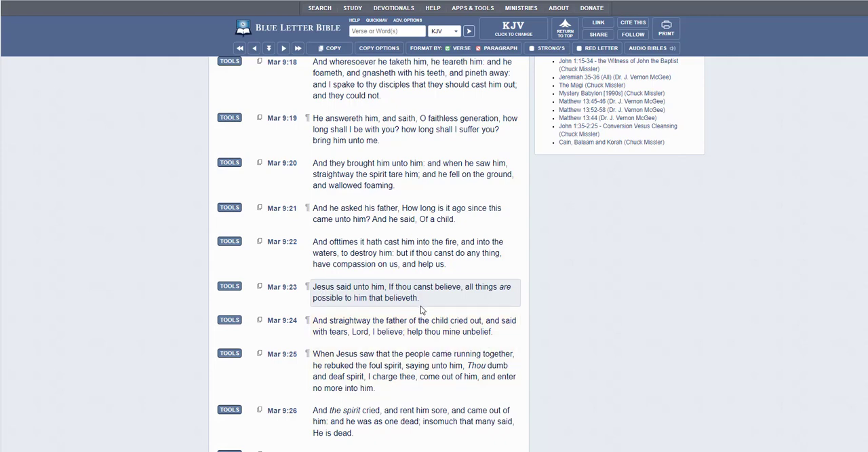
mouse_move(359, 307)
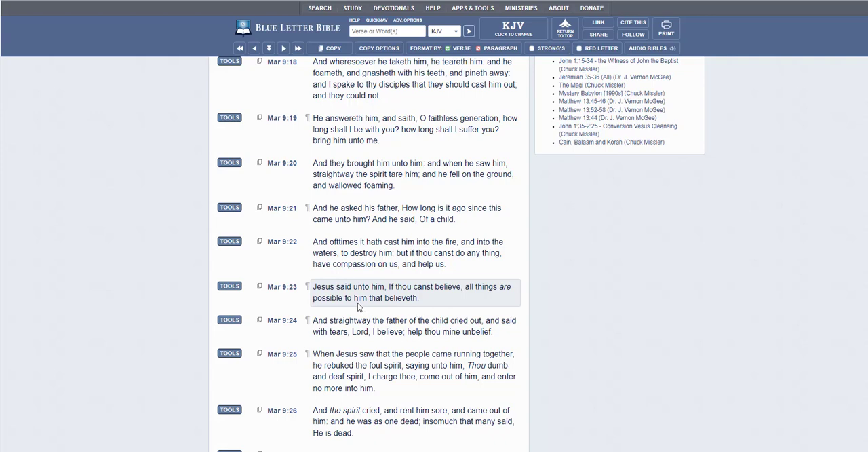
mouse_move(396, 295)
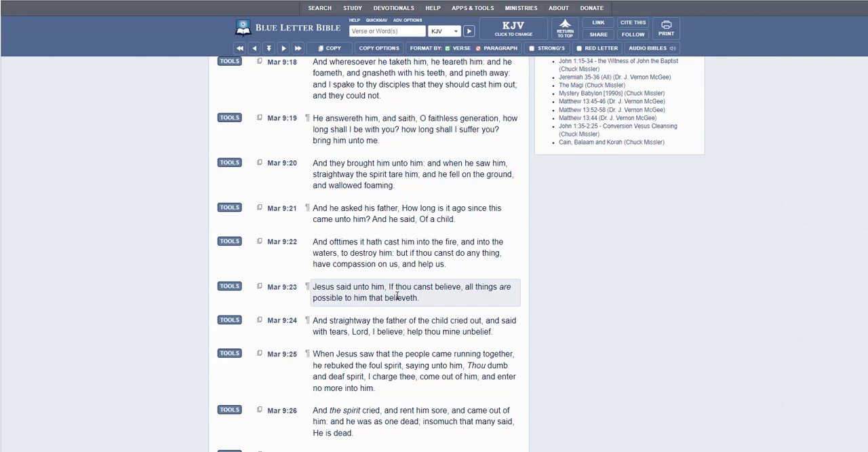
mouse_move(447, 298)
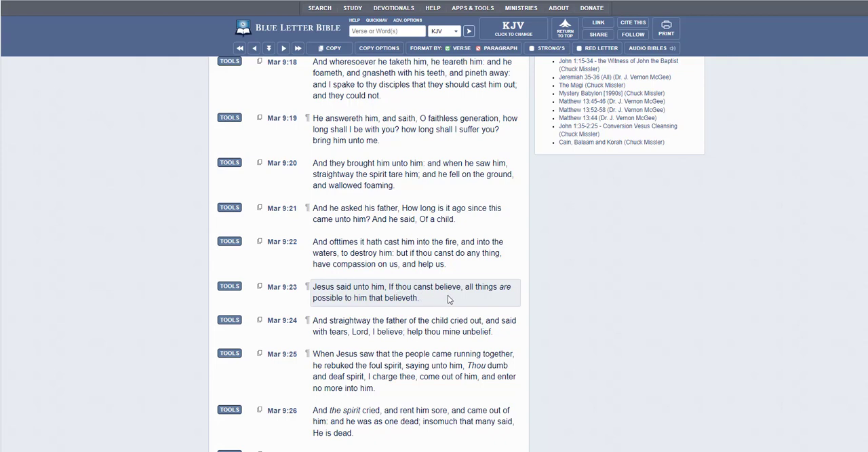
mouse_move(377, 315)
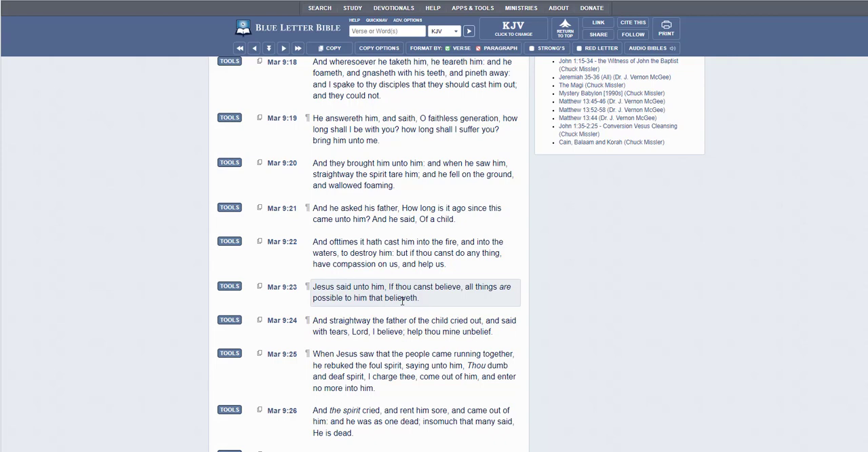
mouse_move(400, 301)
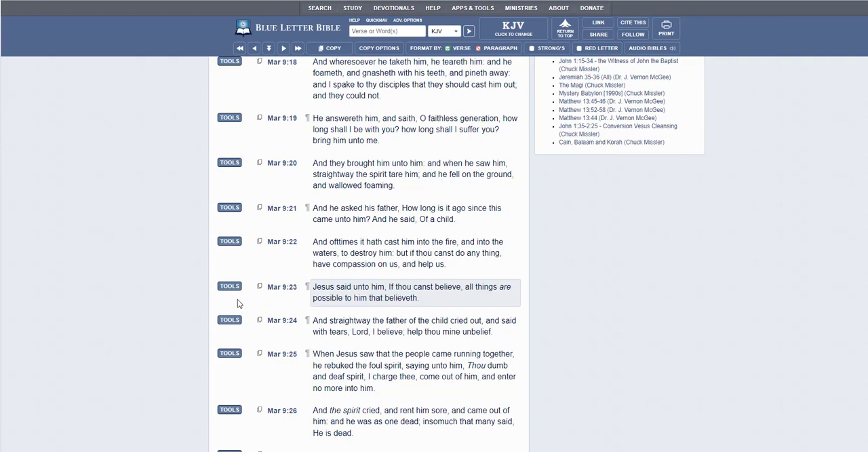
mouse_move(329, 298)
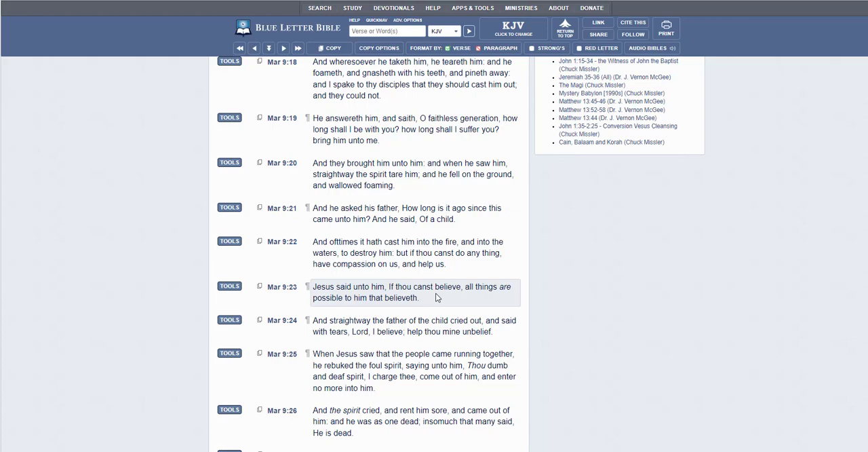
mouse_move(231, 294)
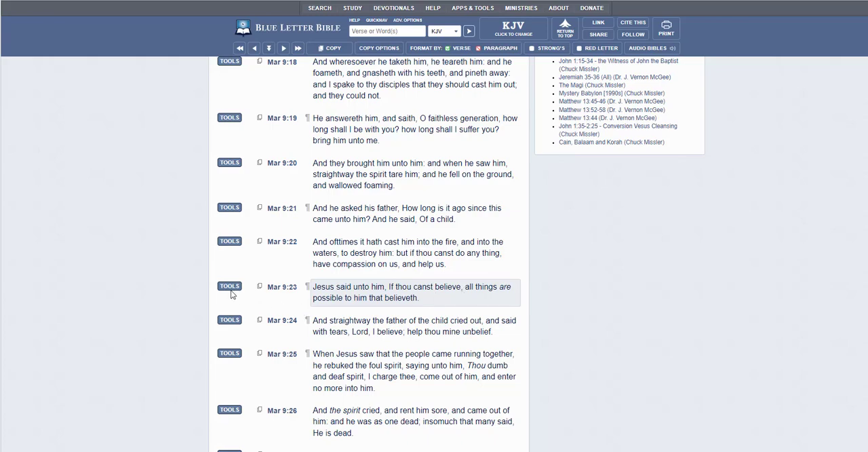
left_click(229, 285)
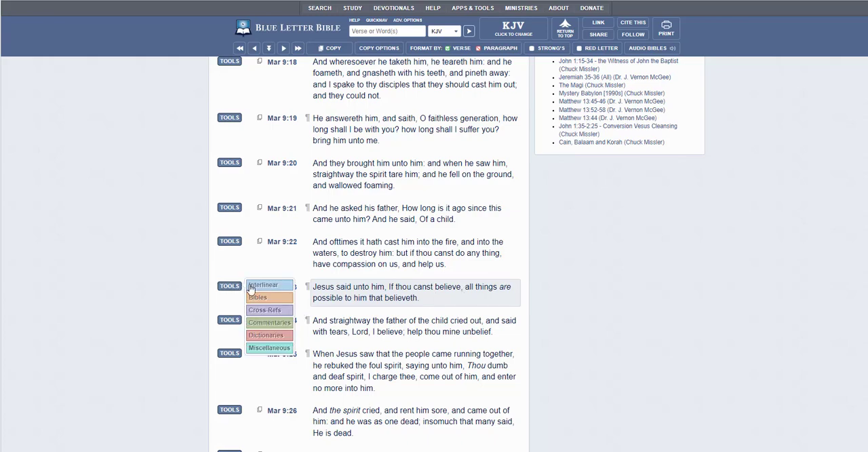
left_click(264, 284)
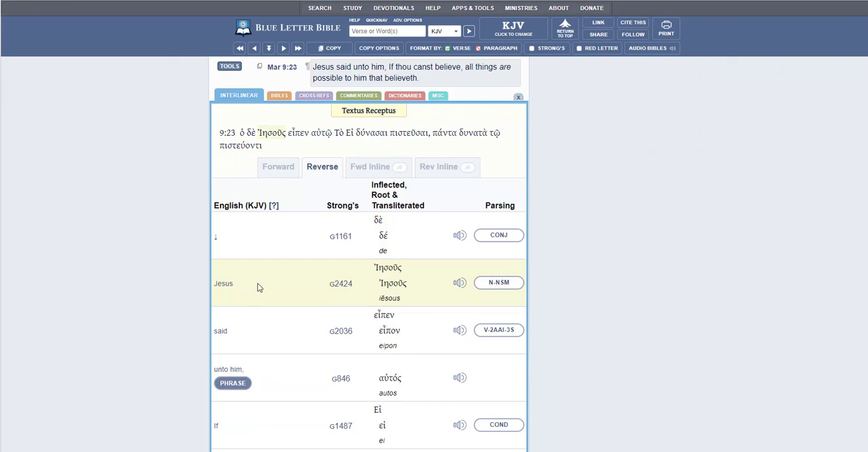
mouse_move(353, 330)
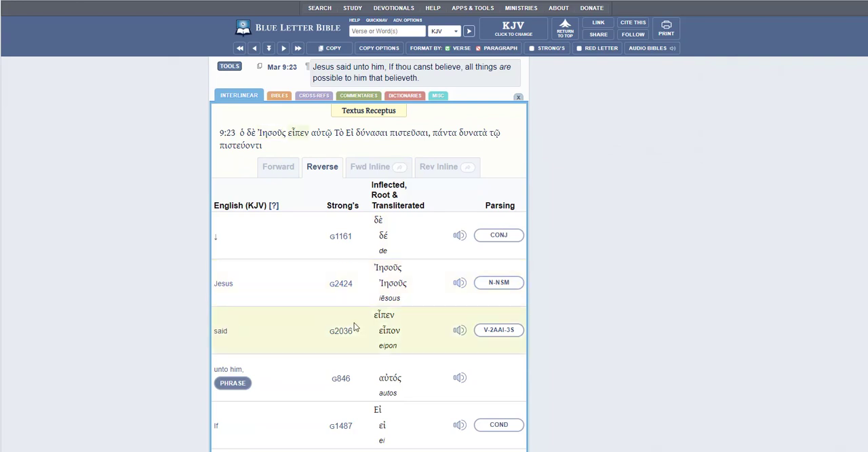
scroll("down", 3)
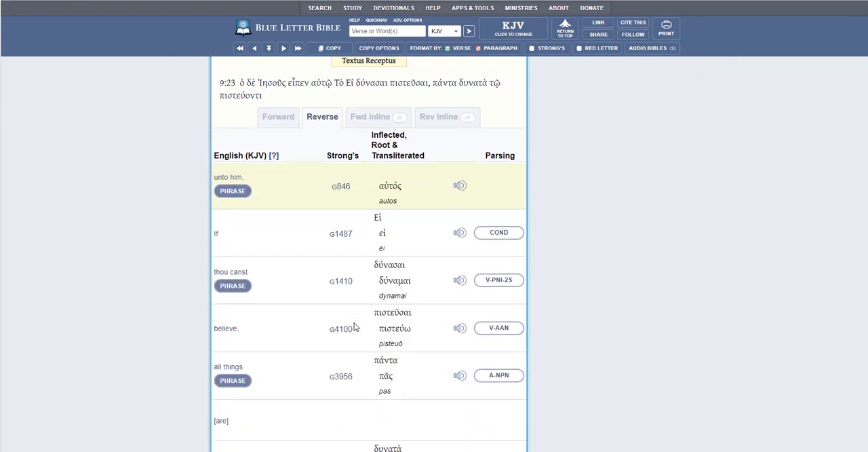
scroll("down", 3)
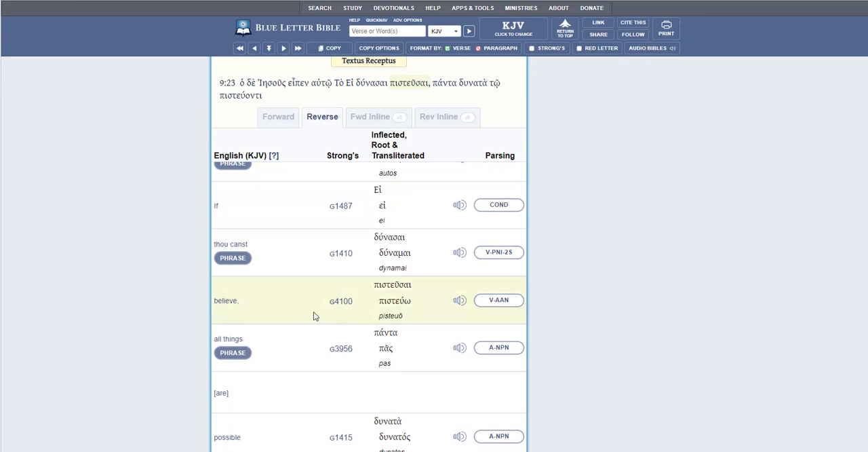
mouse_move(343, 312)
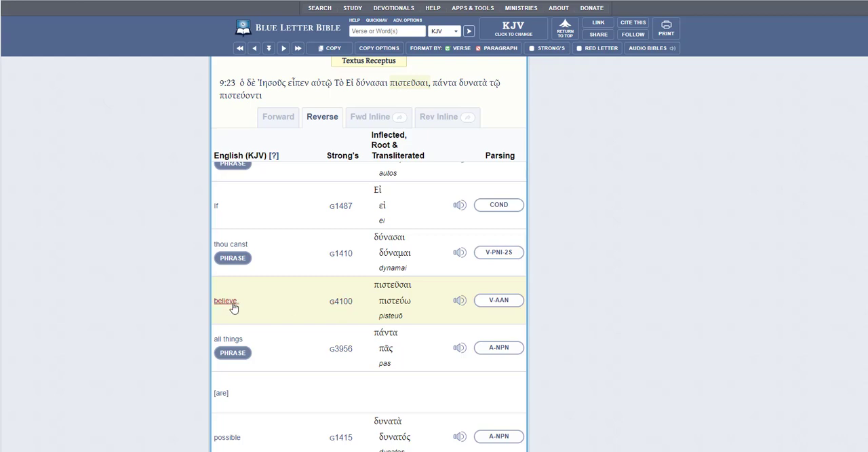
mouse_move(341, 300)
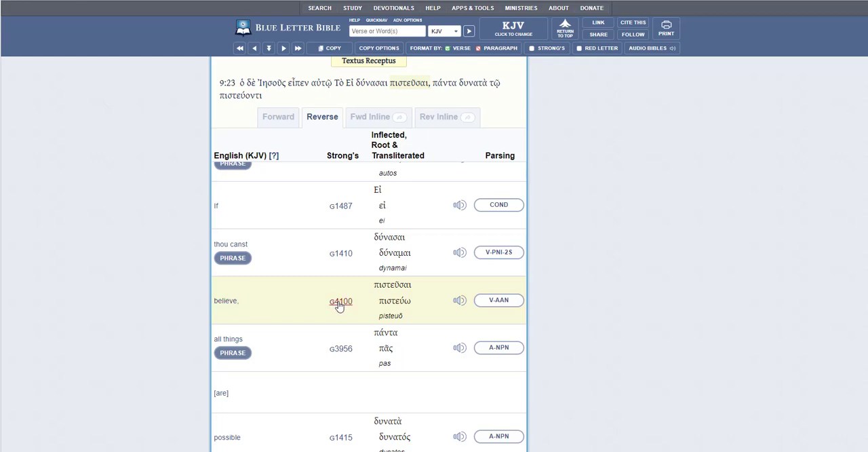
- Open the Strong's G4100 lexicon entry for pisteuō to read its outline of biblical usage
left_click(340, 301)
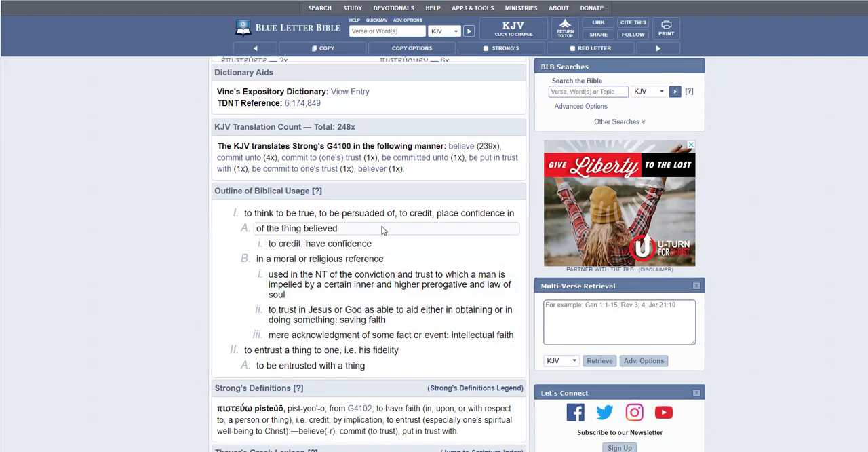
mouse_move(468, 234)
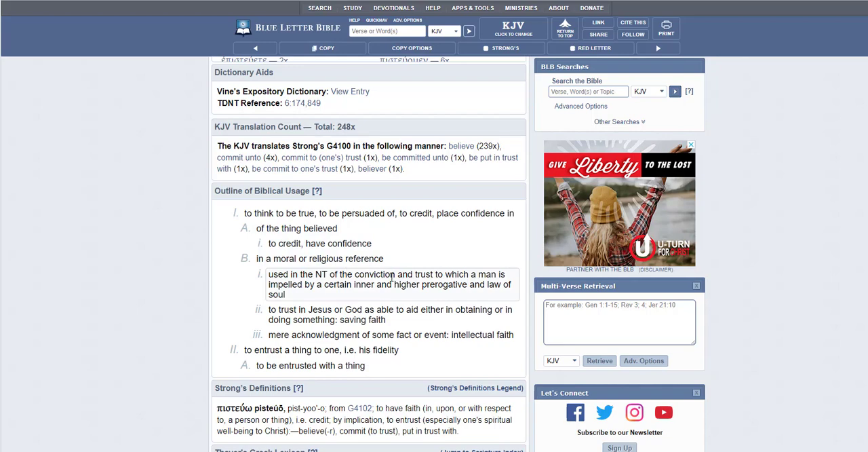
mouse_move(298, 310)
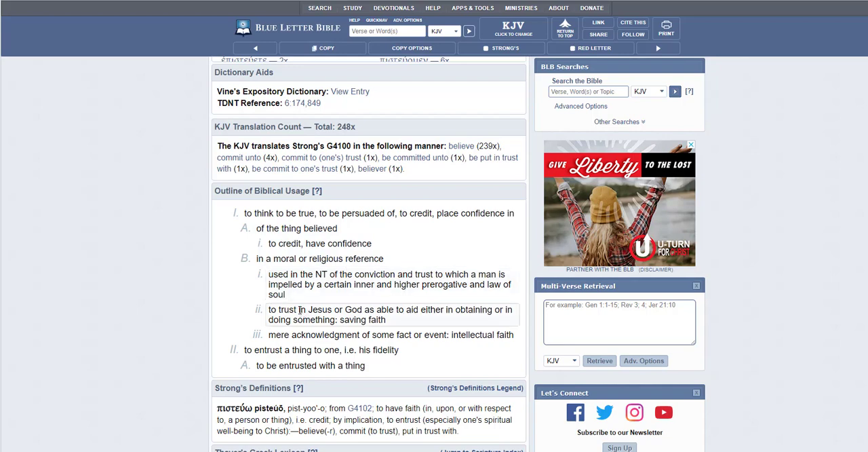
mouse_move(352, 284)
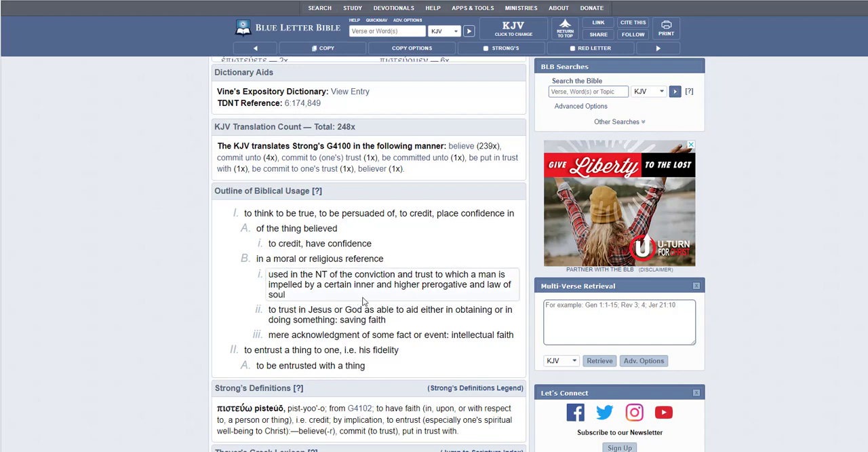
mouse_move(494, 298)
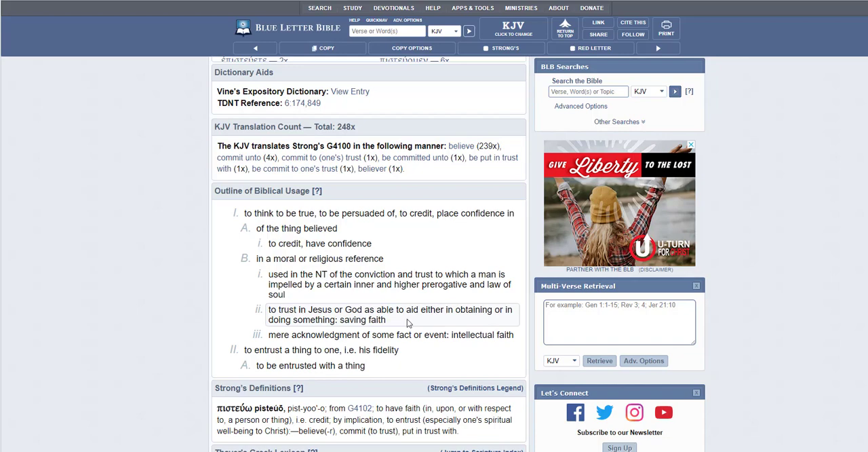
mouse_move(460, 324)
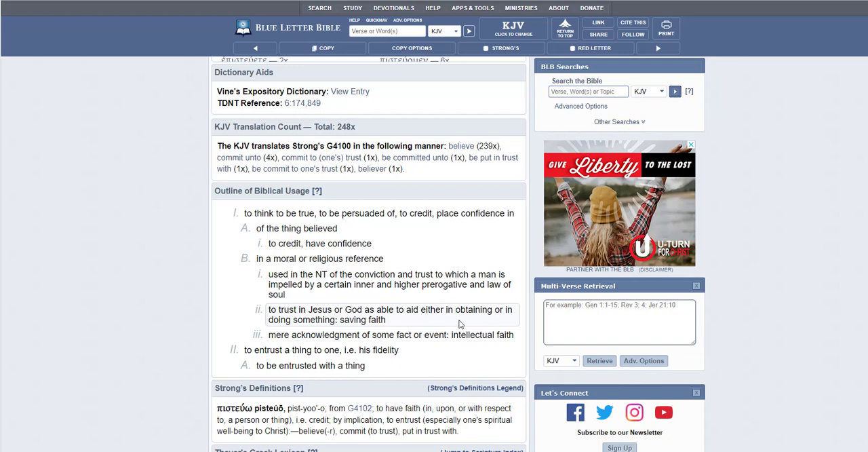
mouse_move(413, 329)
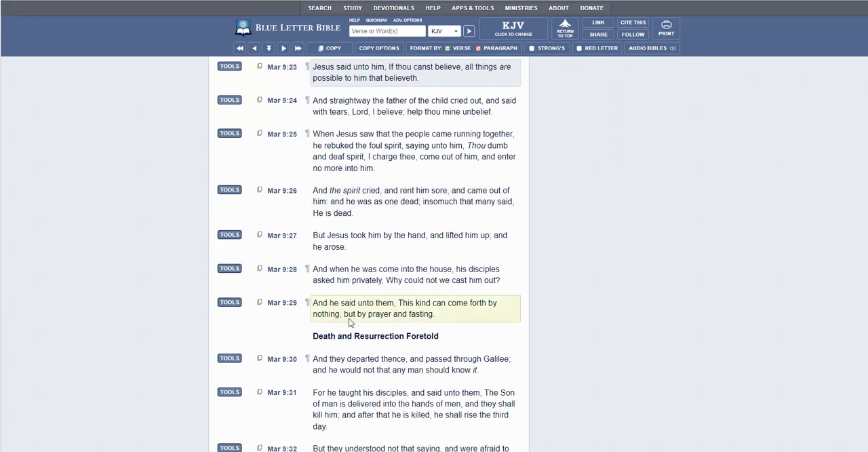
scroll("down", 3)
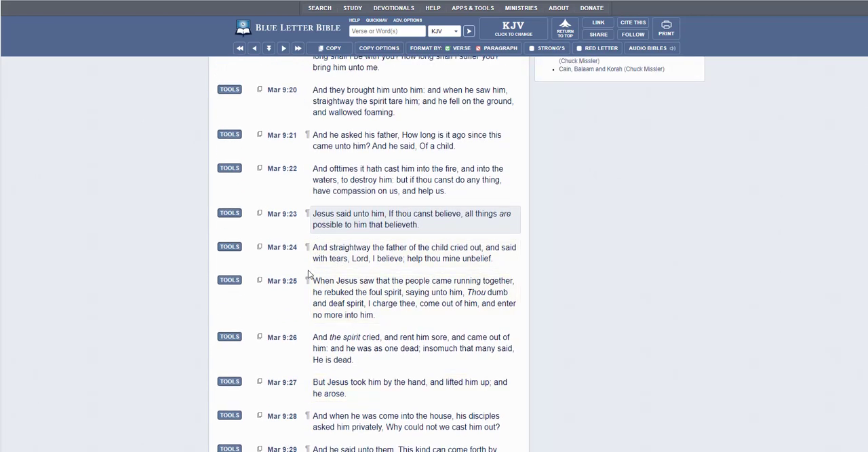
mouse_move(364, 234)
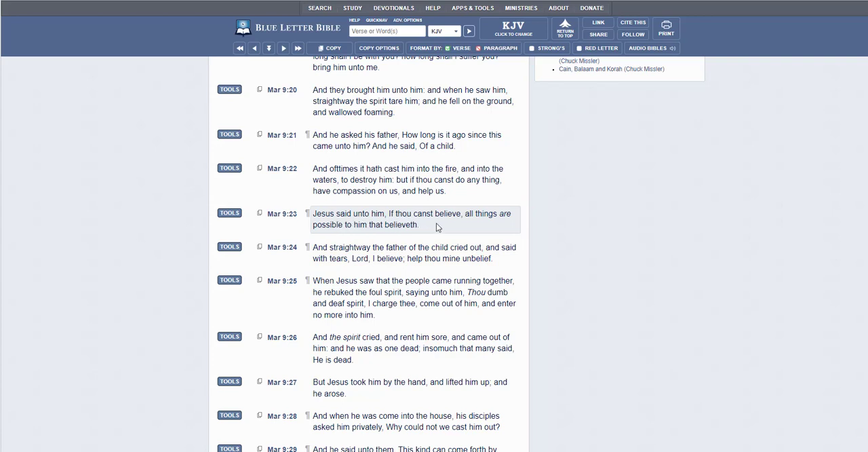
mouse_move(487, 224)
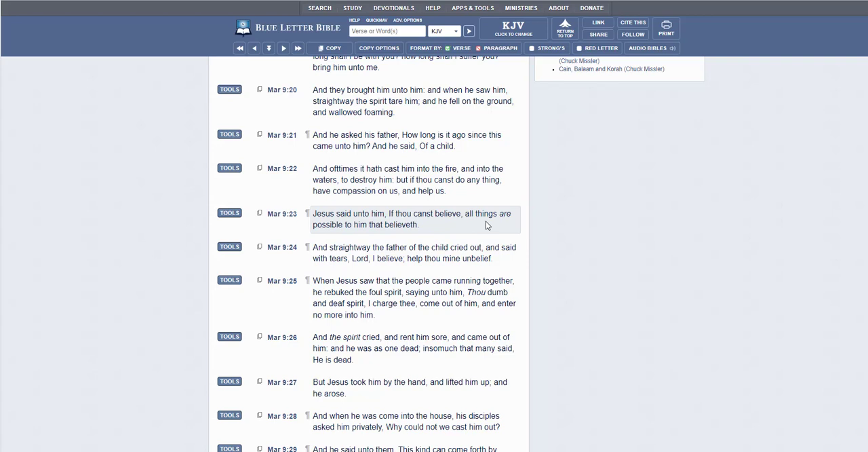
mouse_move(358, 233)
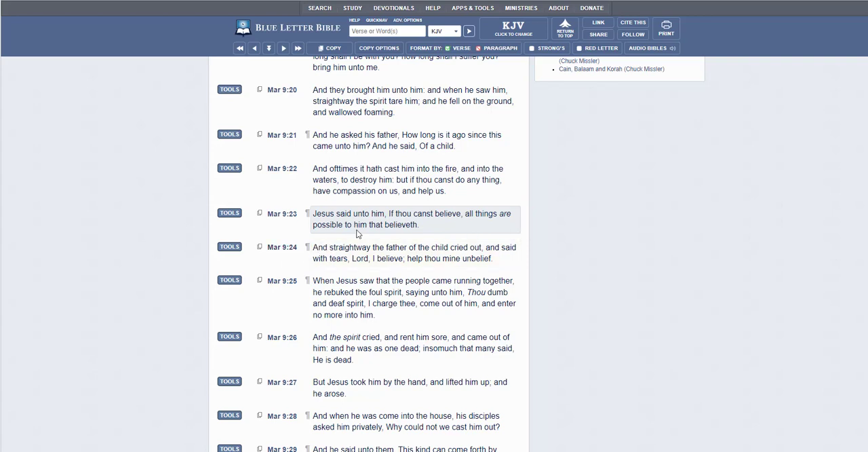
mouse_move(390, 235)
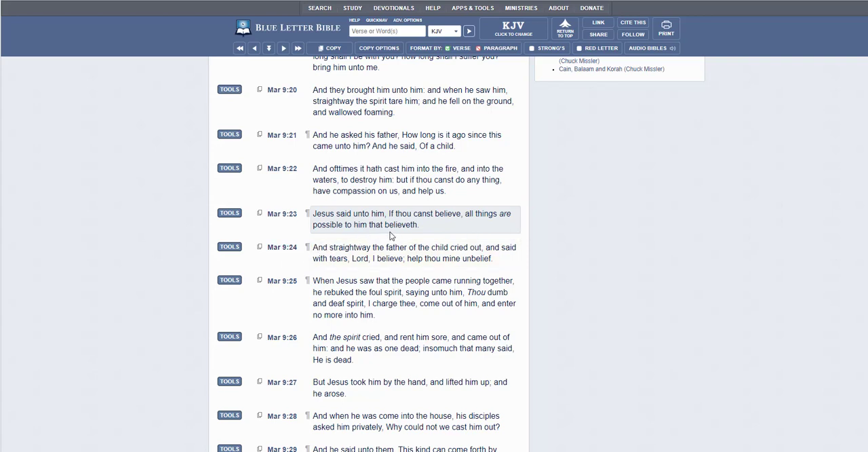
mouse_move(402, 234)
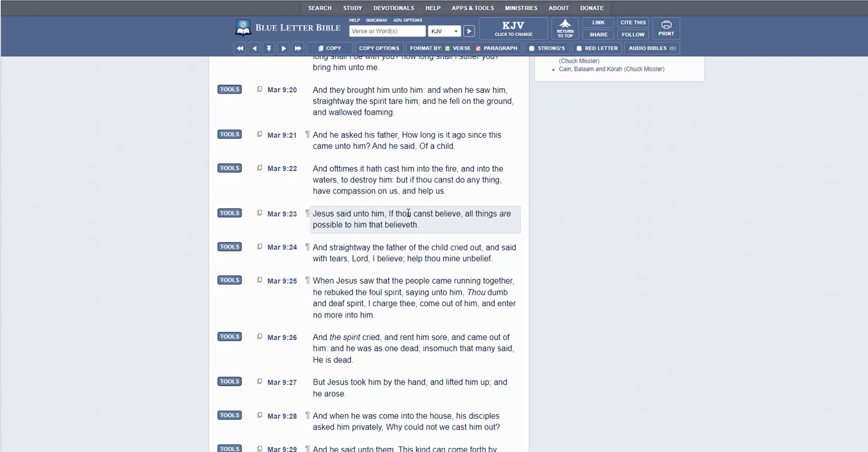
mouse_move(270, 222)
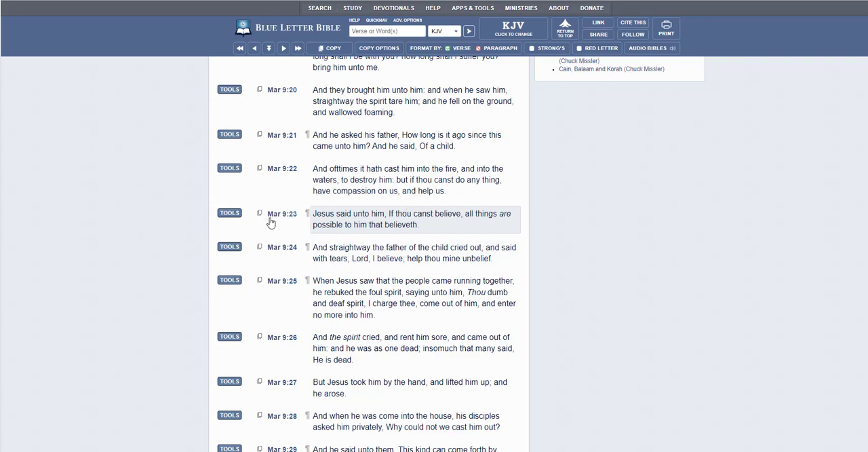